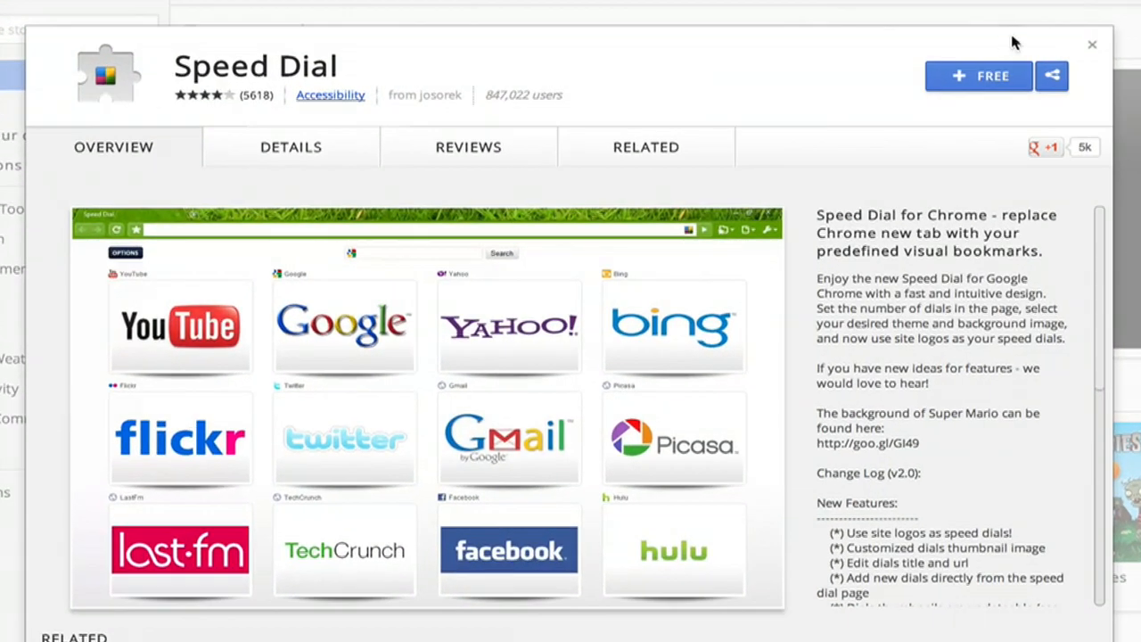
# Add the free Speed Dial extension from the Chrome Web Store and accept its permissions
pyautogui.click(978, 75)
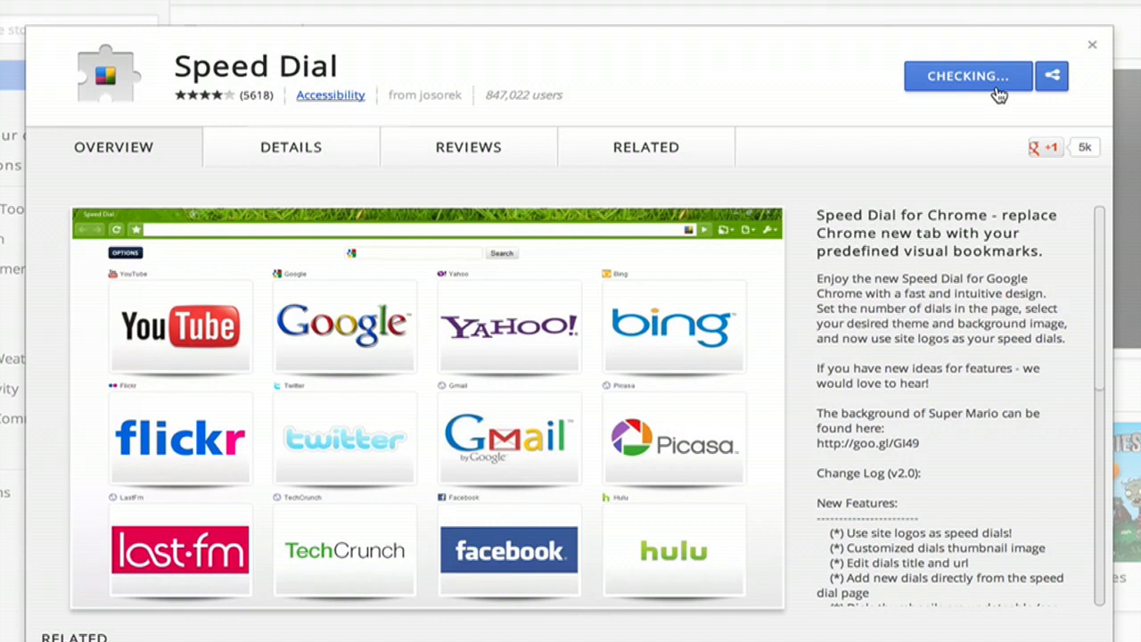
pyautogui.moveTo(929, 178)
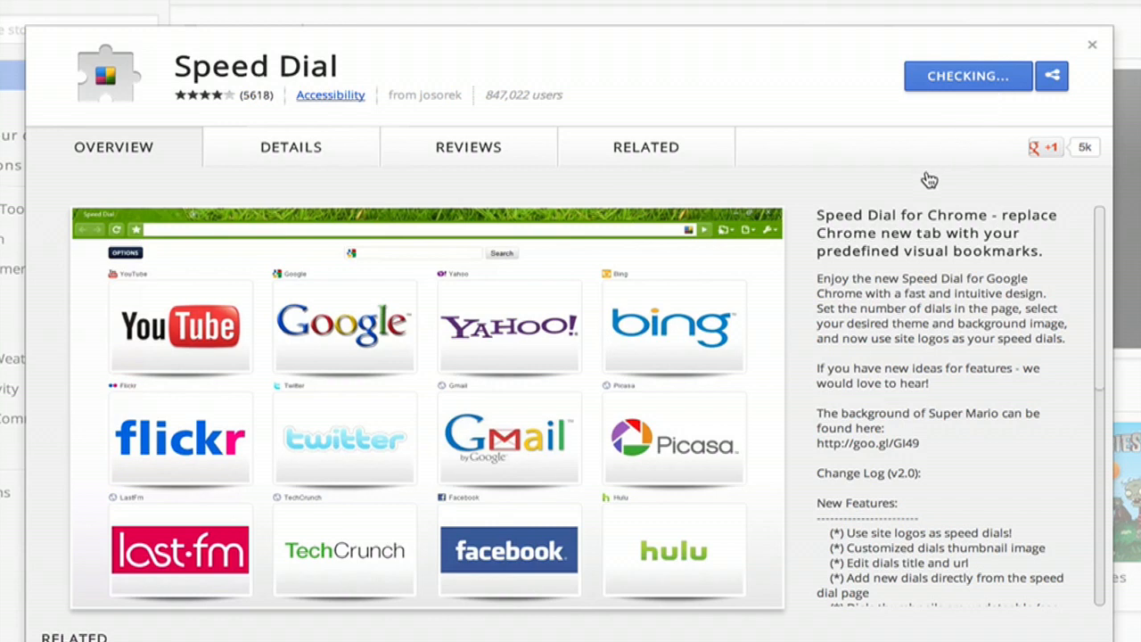
pyautogui.click(966, 75)
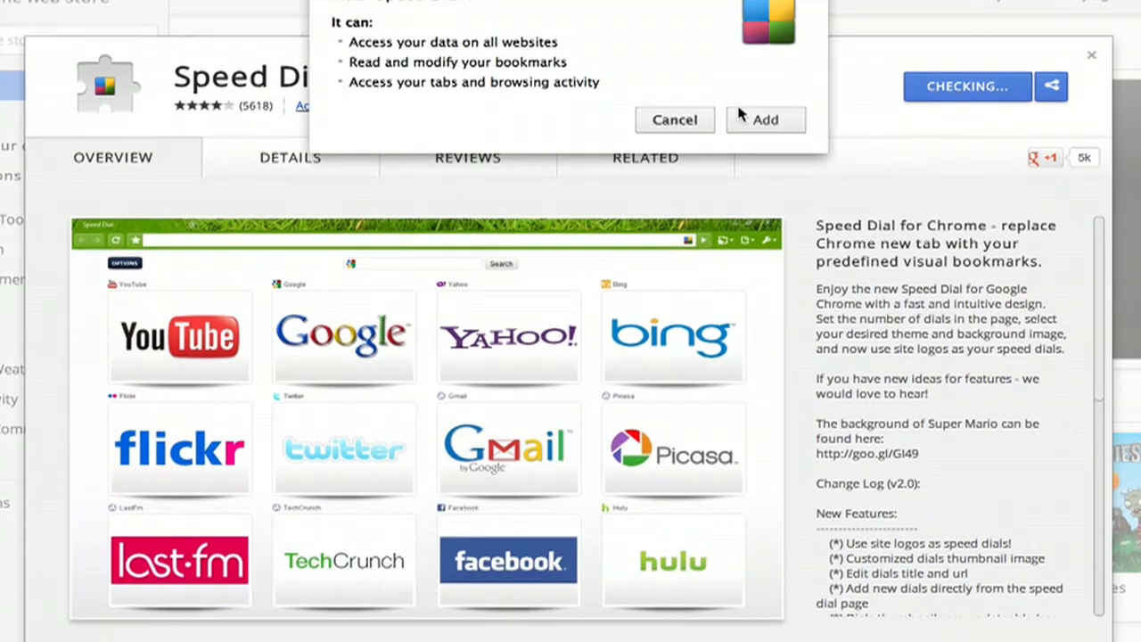
pyautogui.click(674, 119)
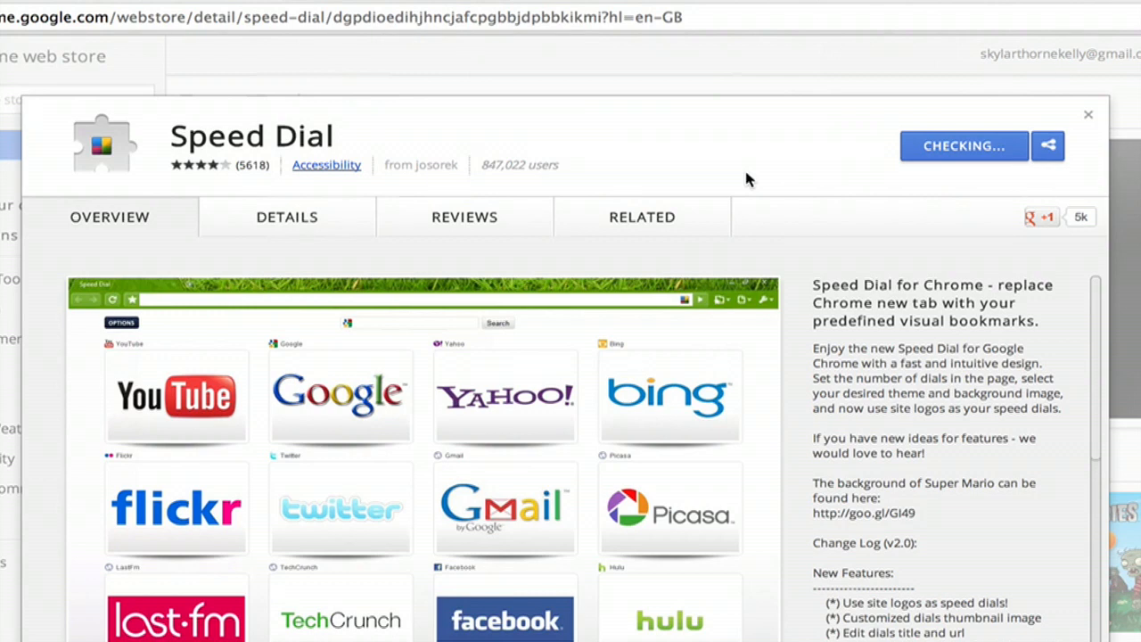
pyautogui.click(963, 146)
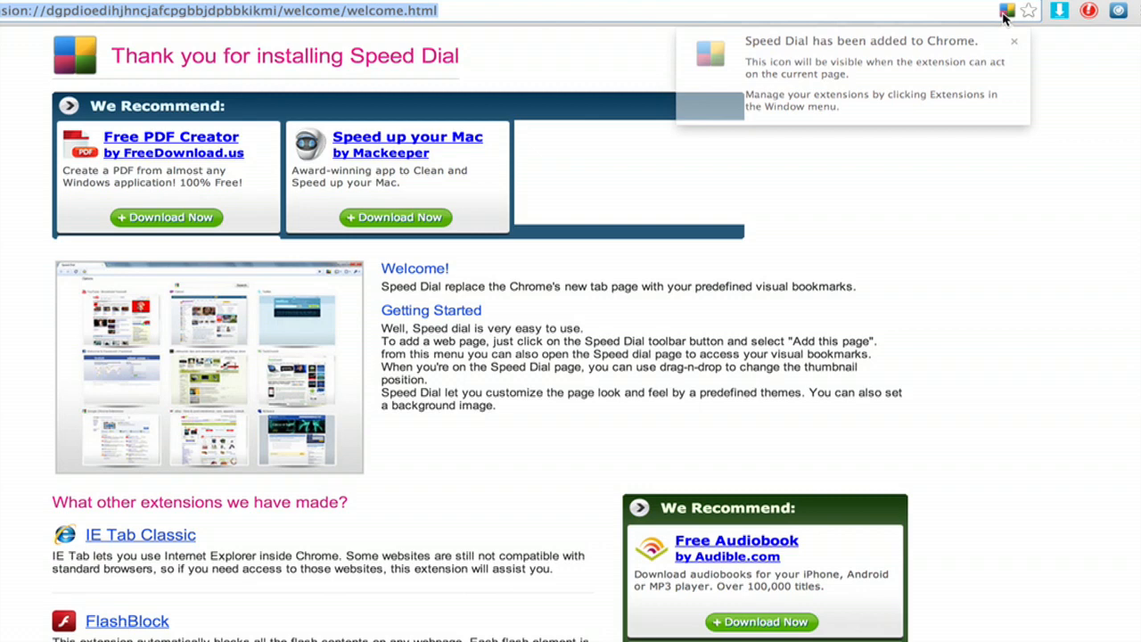
# Launch the empty twelve-slot Speed Dial grid from the extension's toolbar icon
pyautogui.click(1007, 10)
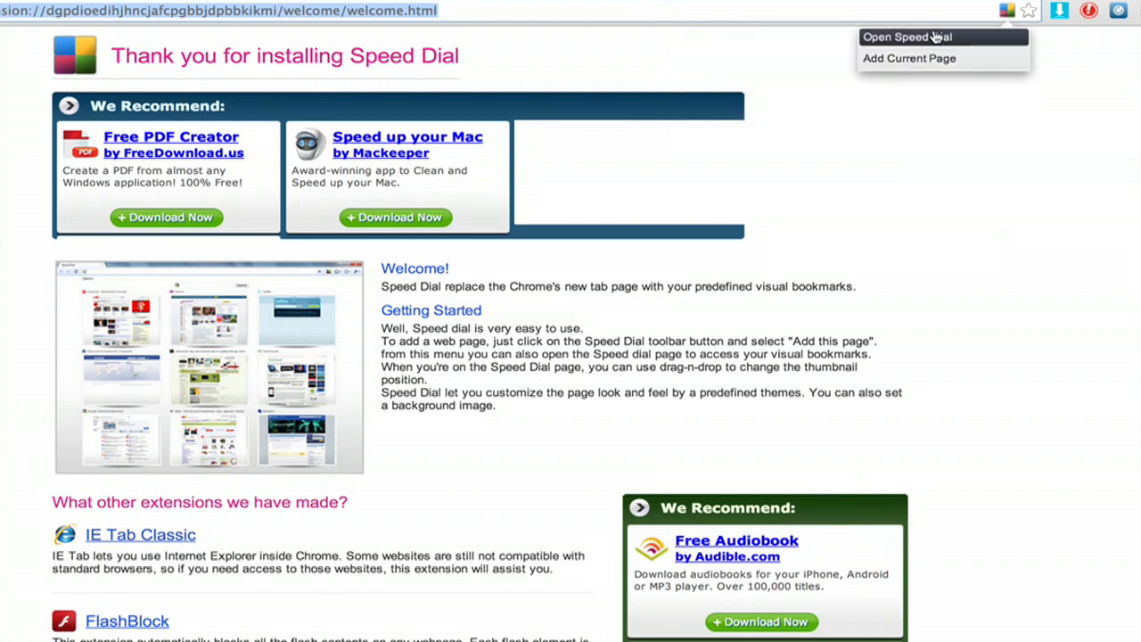
pyautogui.click(906, 36)
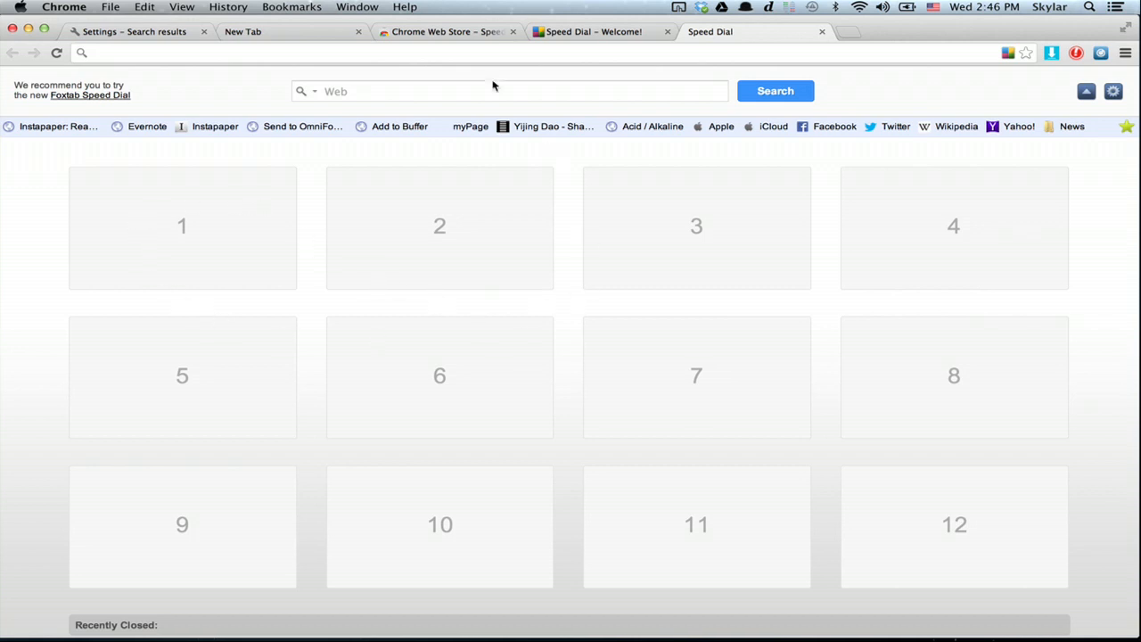
pyautogui.moveTo(348, 467)
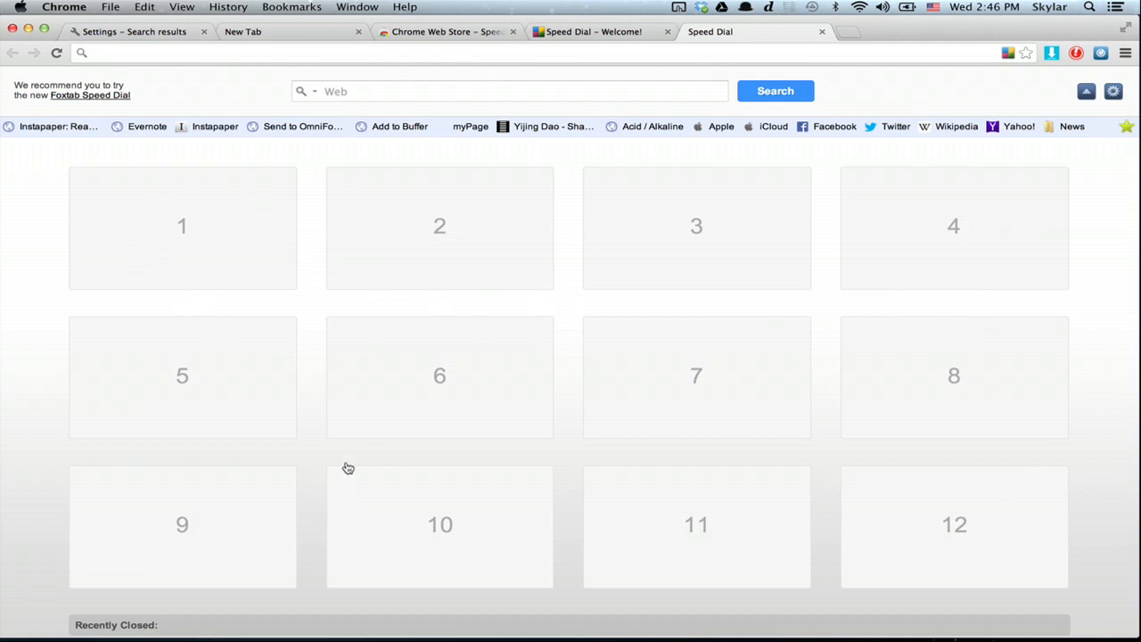
pyautogui.moveTo(526, 61)
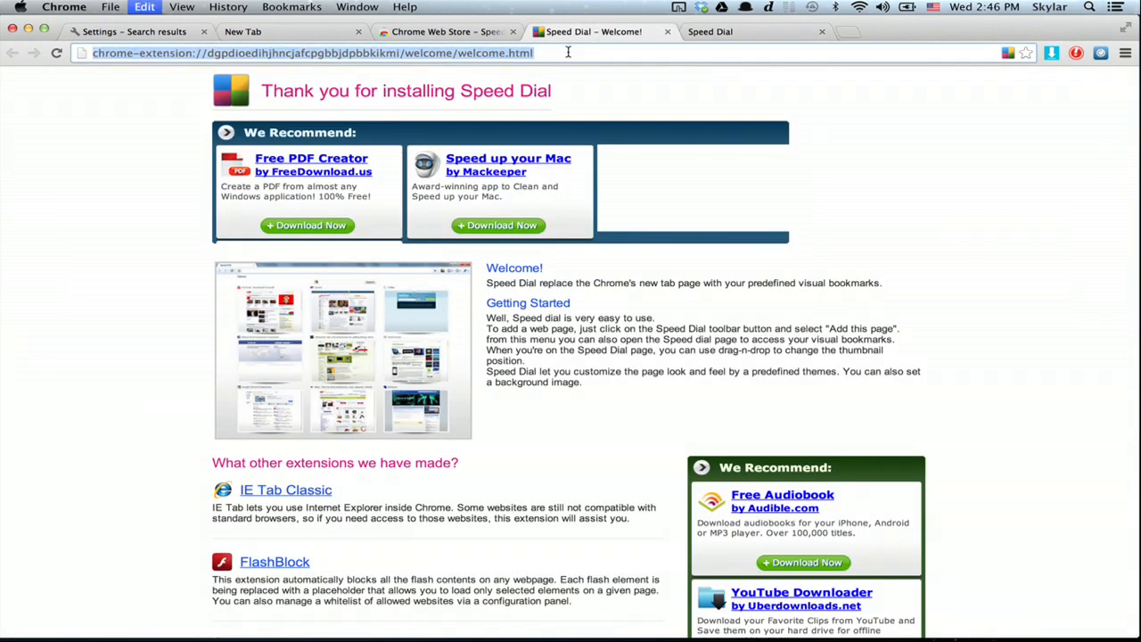
pyautogui.write('www.nytimes.com')
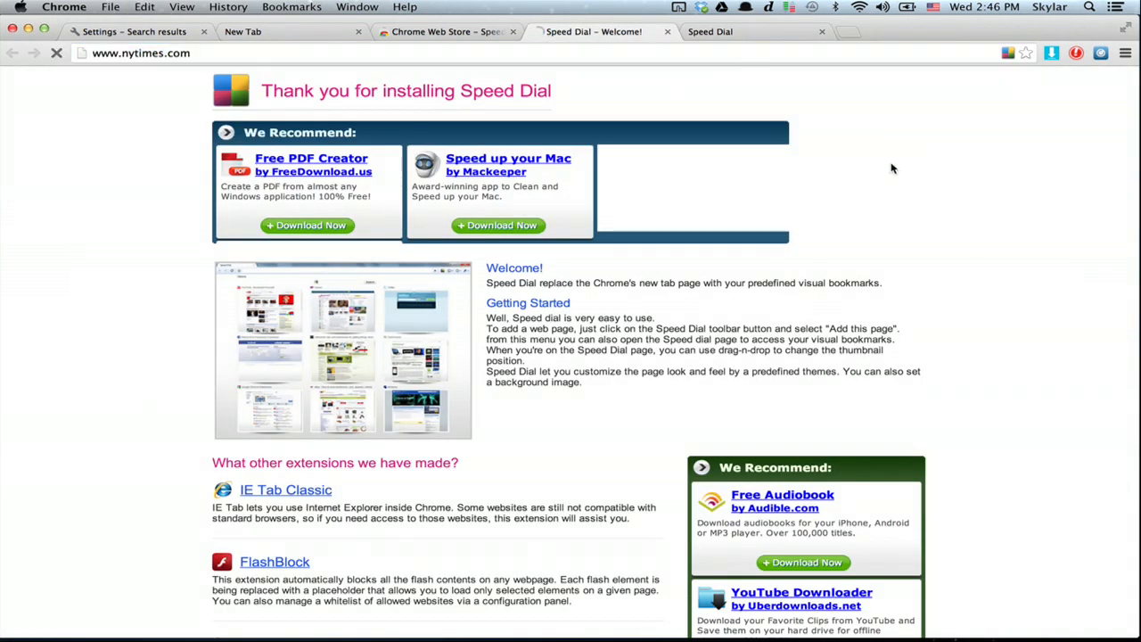
pyautogui.moveTo(970, 244)
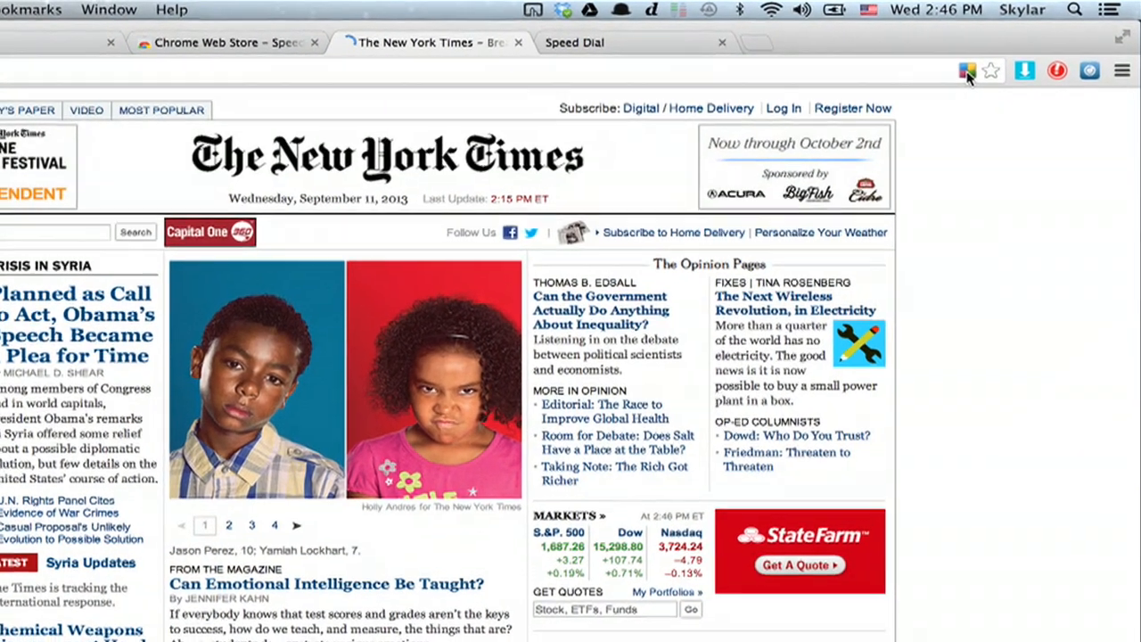
pyautogui.click(956, 73)
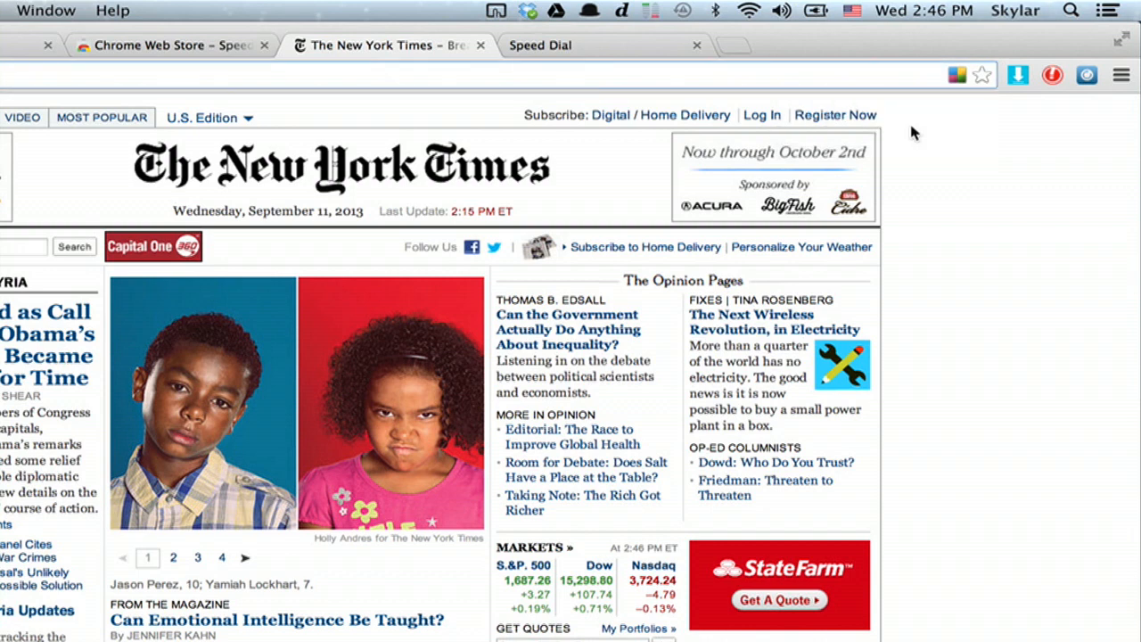
pyautogui.click(553, 44)
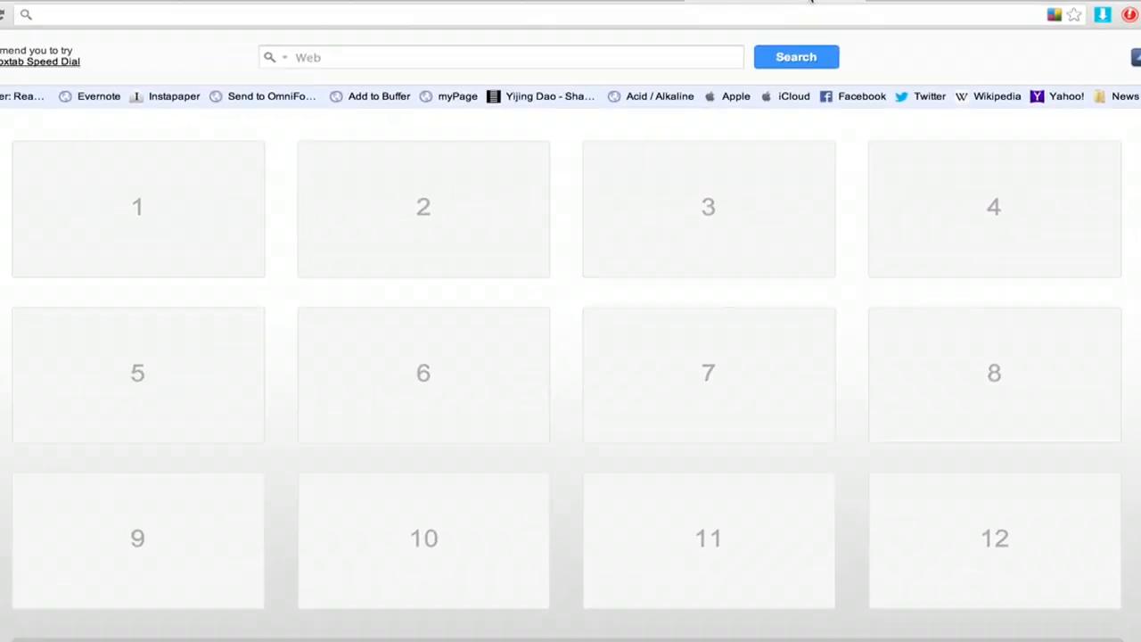